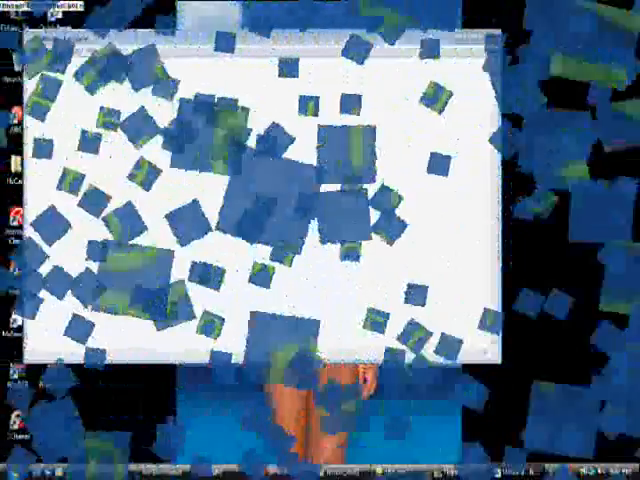
Write the welcome caption saying Ibrickr v0.91 now works on Vista Ultimate
click(74, 51)
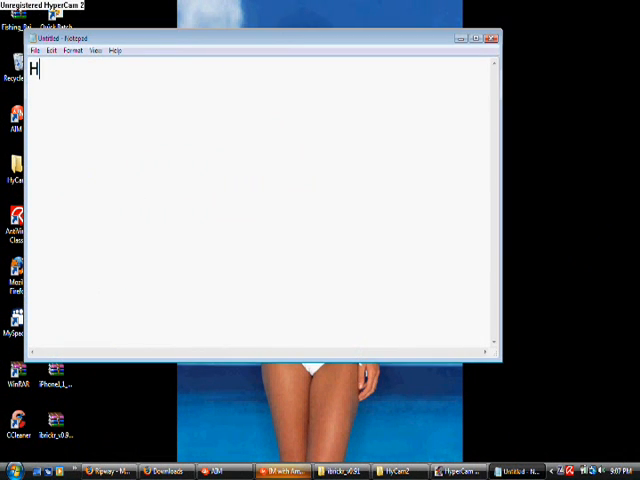
text(ello and welcome, I)
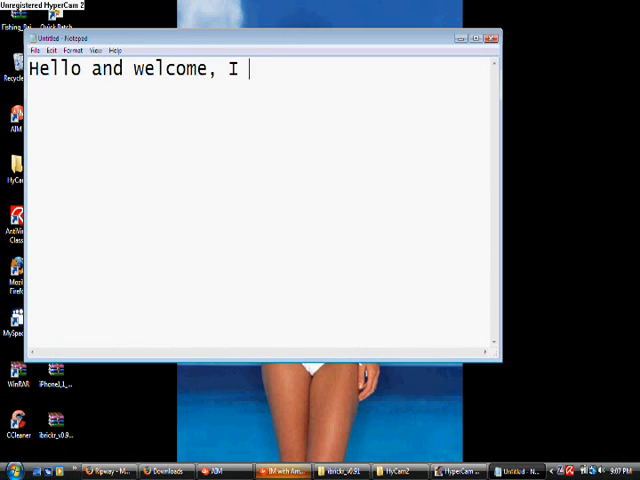
text(have just gotten Ibric)
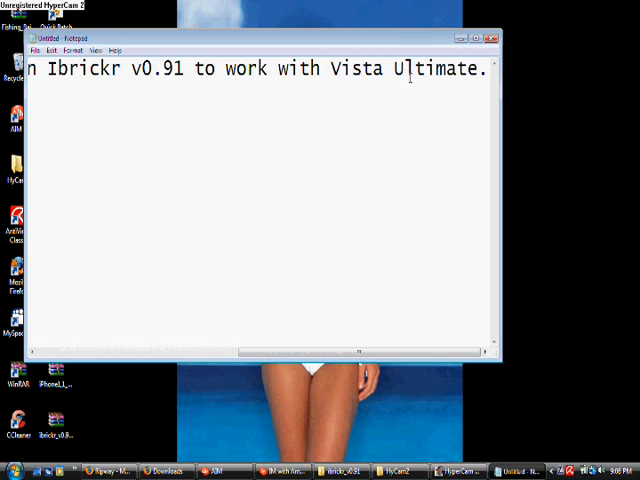
Add the first step: sync the iPhone with iTunes to make a backup
text(First.)
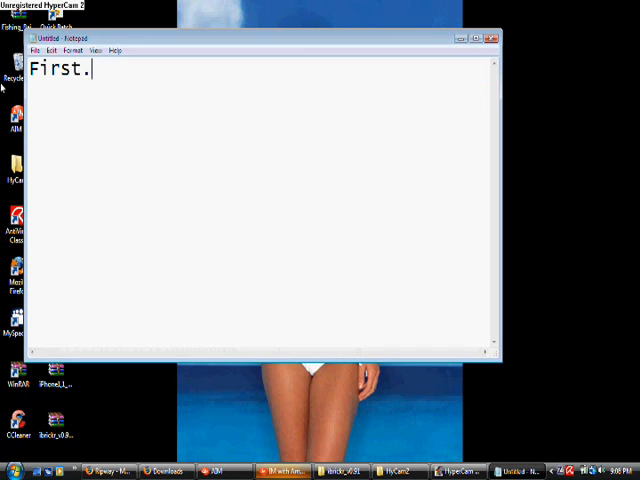
text(You need to sy)
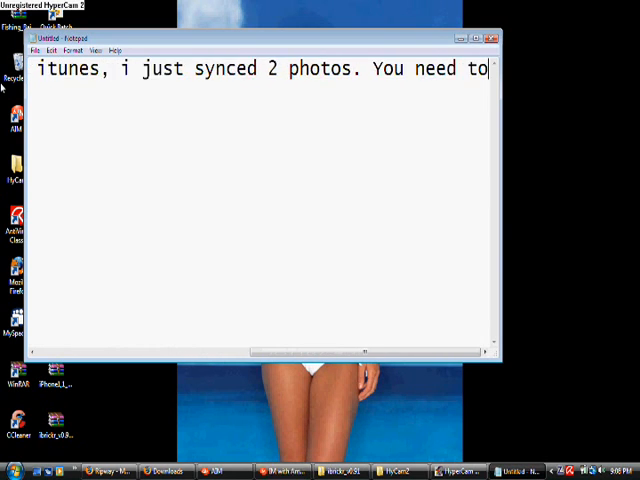
text(do that in order to make a backup)
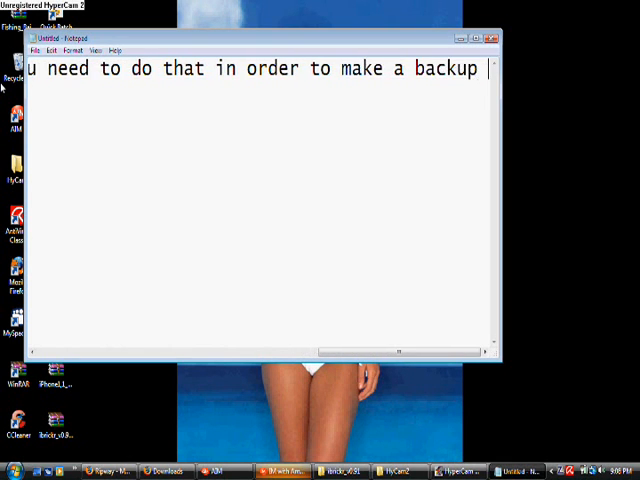
text(of your iphon)
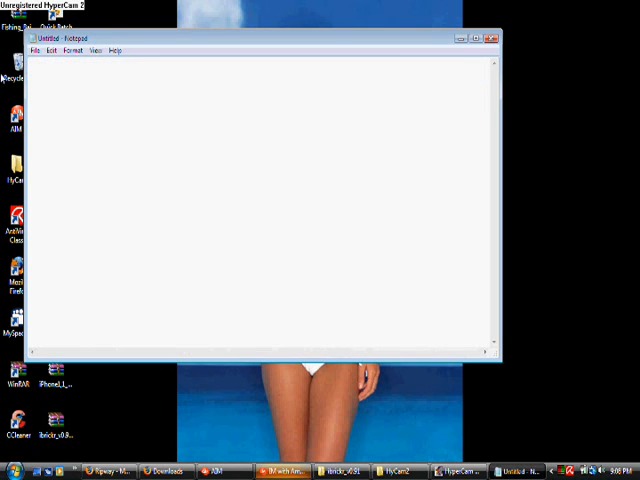
Caption 'once you have done that open Ibrickr.' and launch ibrickr.exe from its folder
text(once you have done that o)
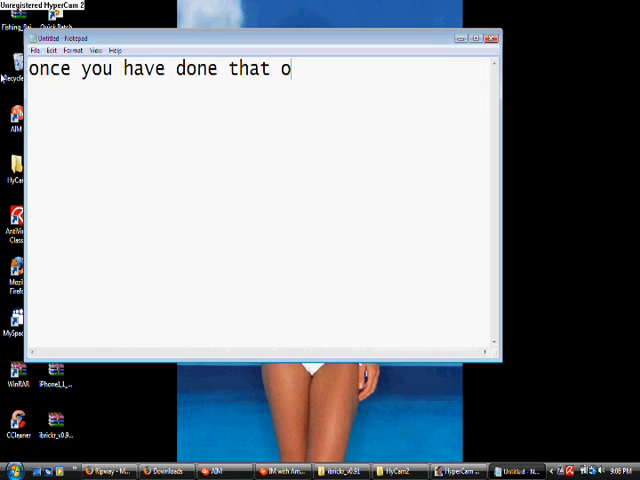
text(pen Ibrickr.)
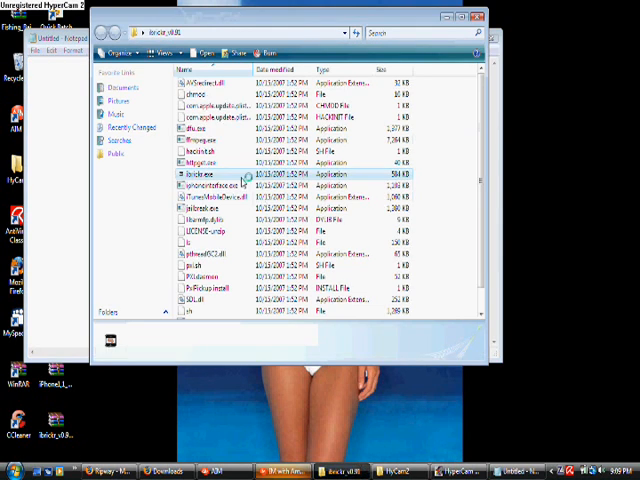
double_click(197, 174)
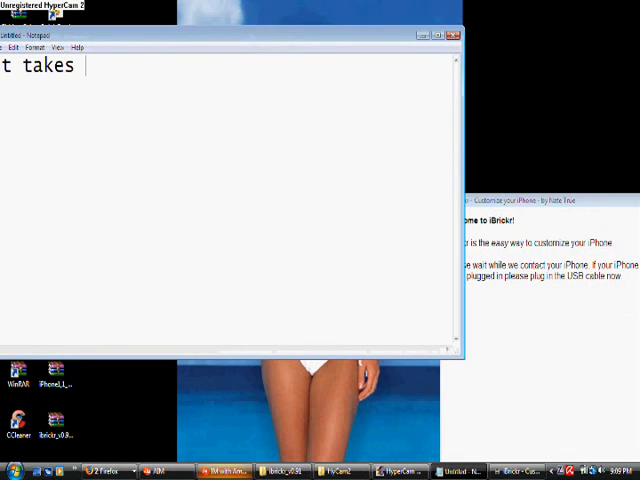
Caption that connecting takes awhile sometimes, then 'HAHA SEE!' once the phone is found
text(aw)
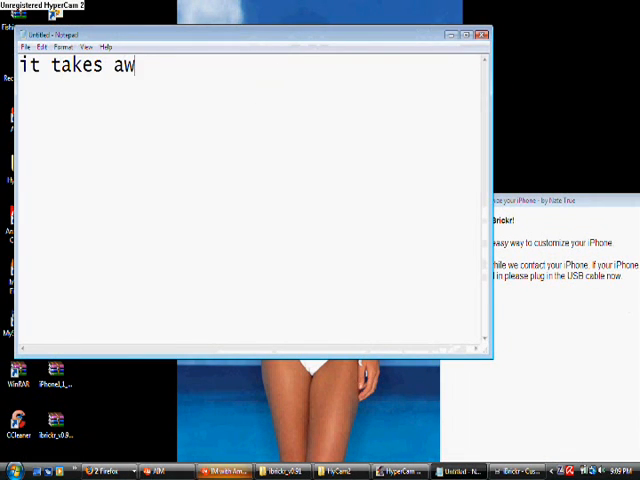
text(hile sometimes...)
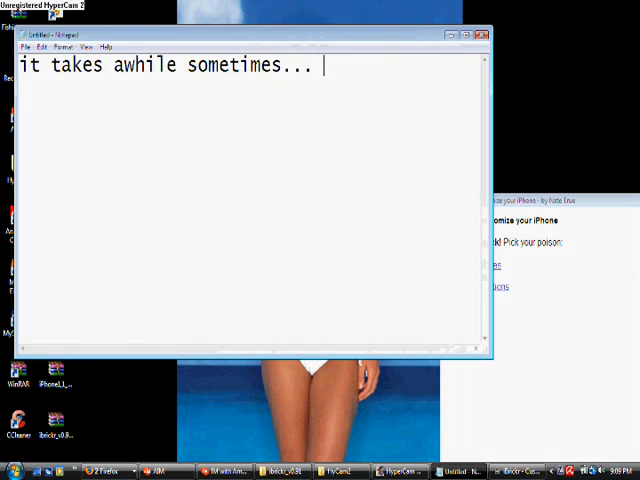
text(HAHA SEE!)
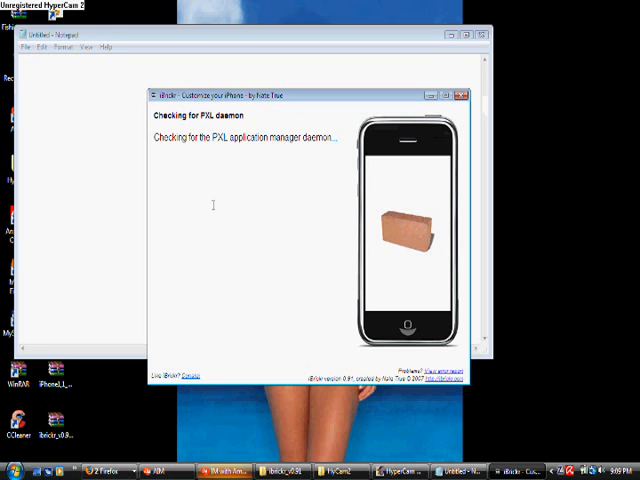
Caption 'anytime now' and 'fully functional' while browsing the app list and installing one
click(481, 95)
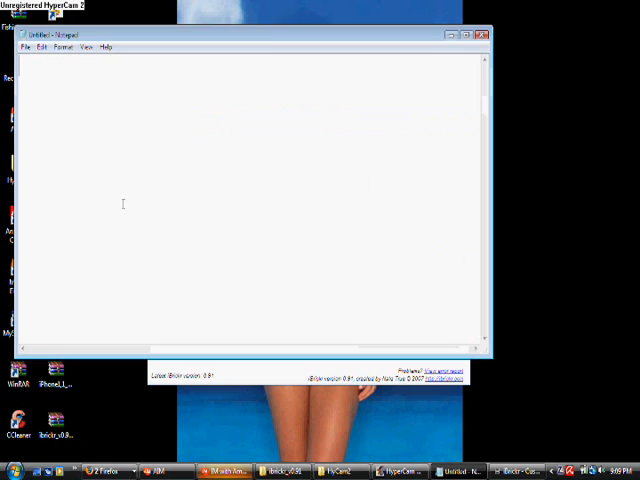
text(anytime now)
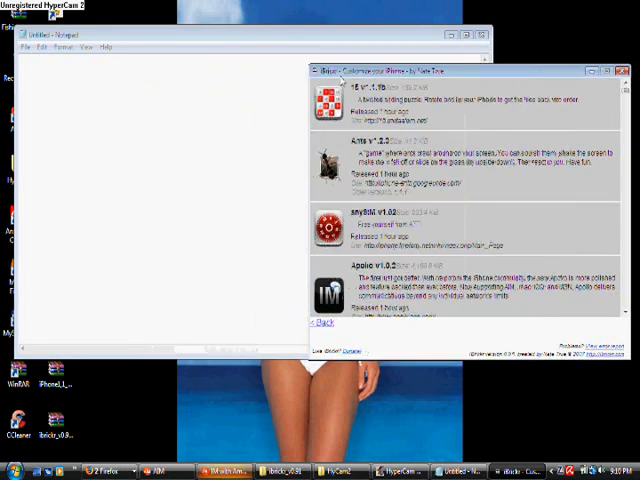
text(fully functional)
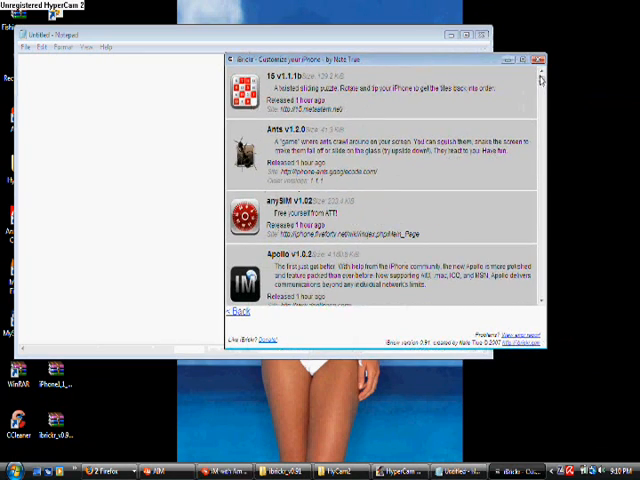
scroll(down, 3)
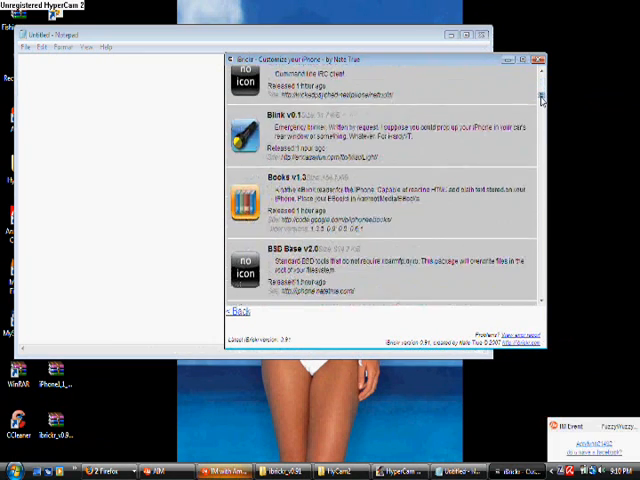
text(fi)
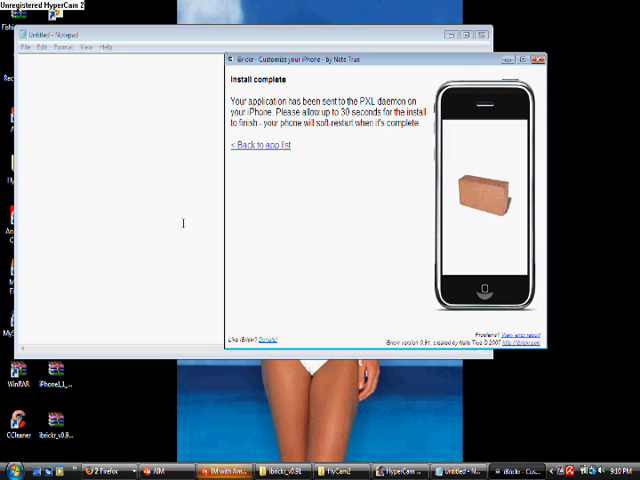
Caption that the phone soft restarts after the install
text(and)
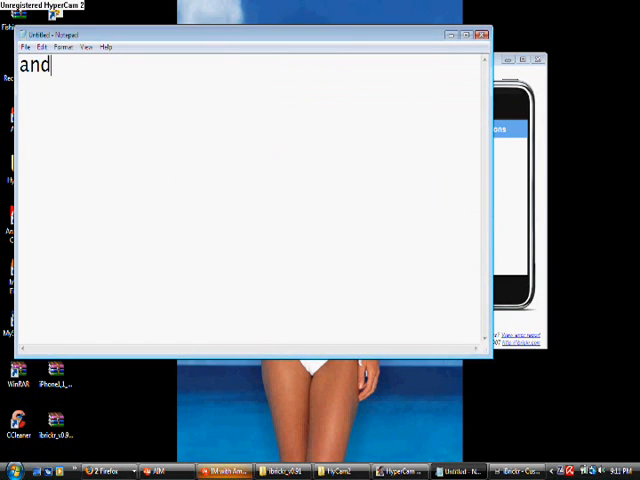
text(my phone soft restarts...)
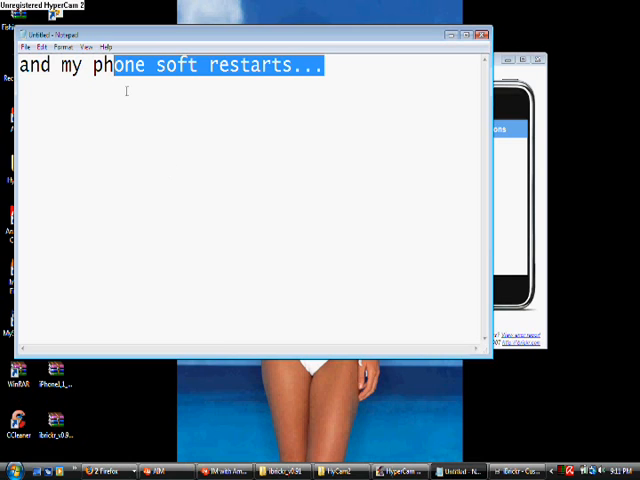
Add the help line offering AIM contact at screen name Fuzzywuzzy
text(if you need help f)
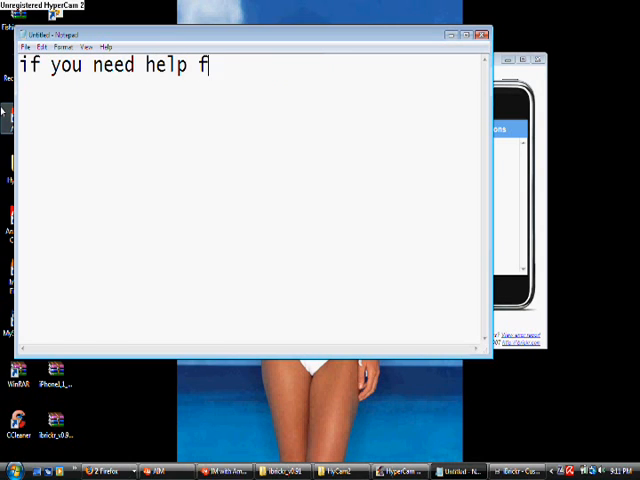
text(eel free to im me on)
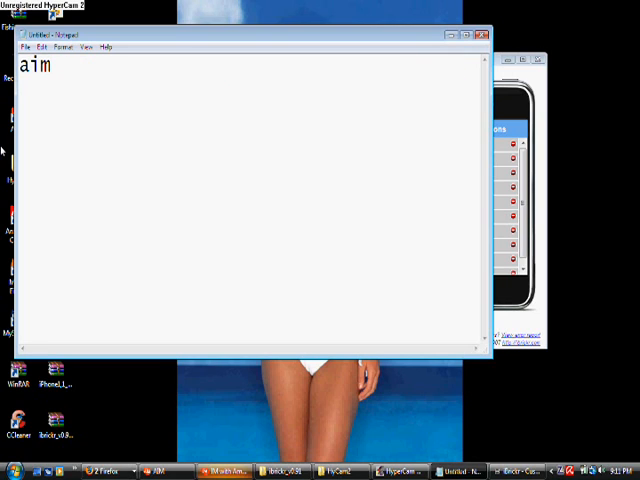
text(= FuzzywuzzysWantd)
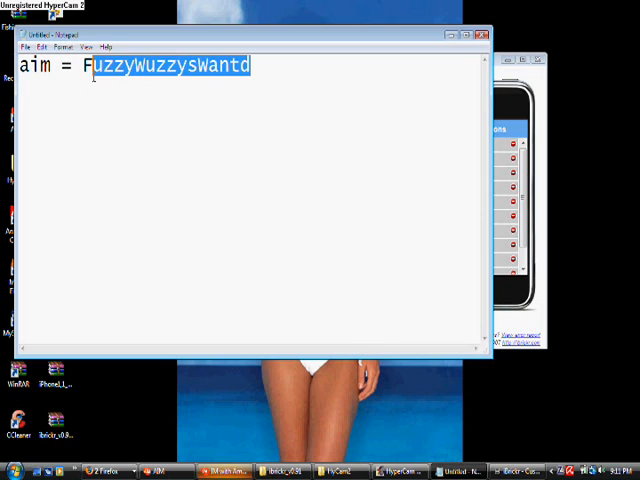
Enlarge the caption font through the Font dialog
click(63, 46)
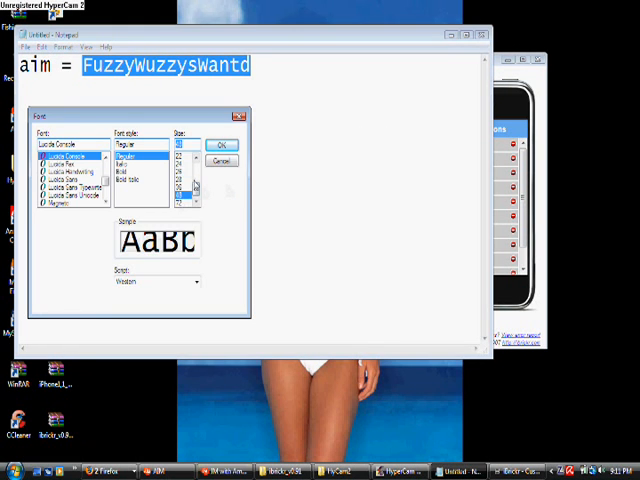
click(223, 145)
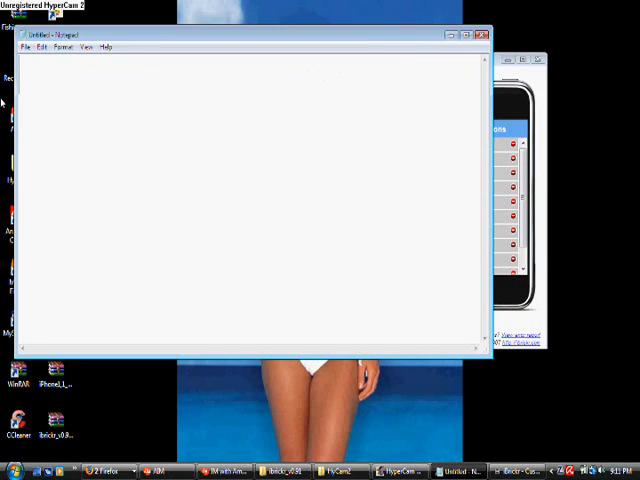
text(or send me an em)
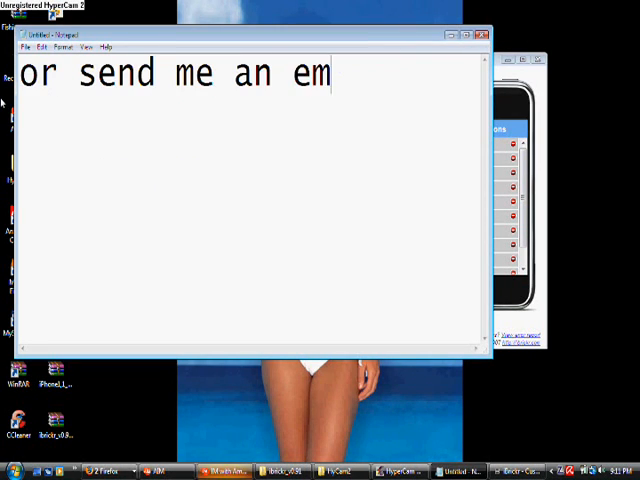
text(-mail a)
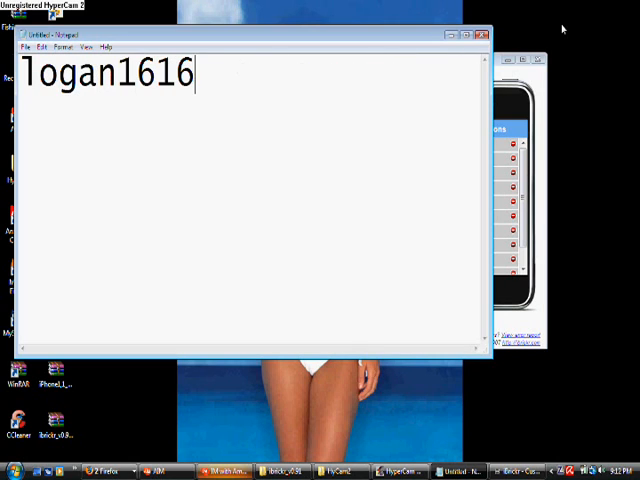
text(@gmail.com)
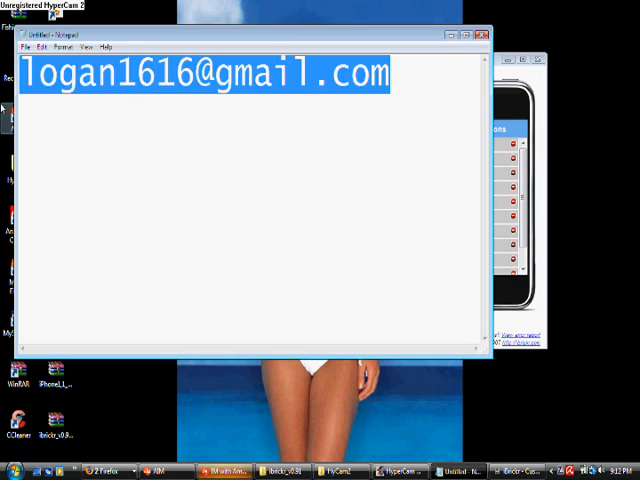
text(Thank You For W)
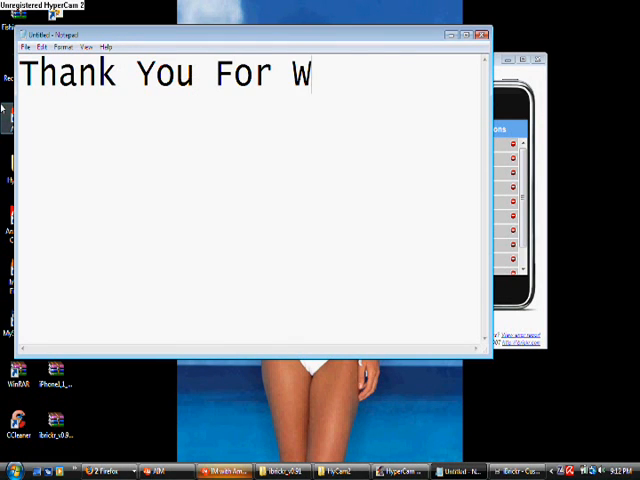
text(atching!)
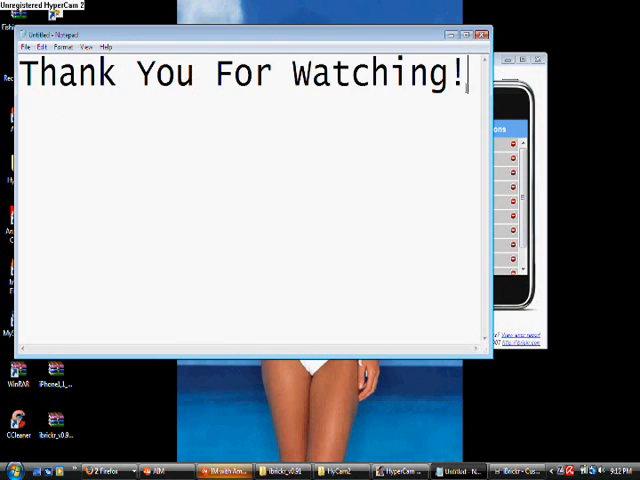